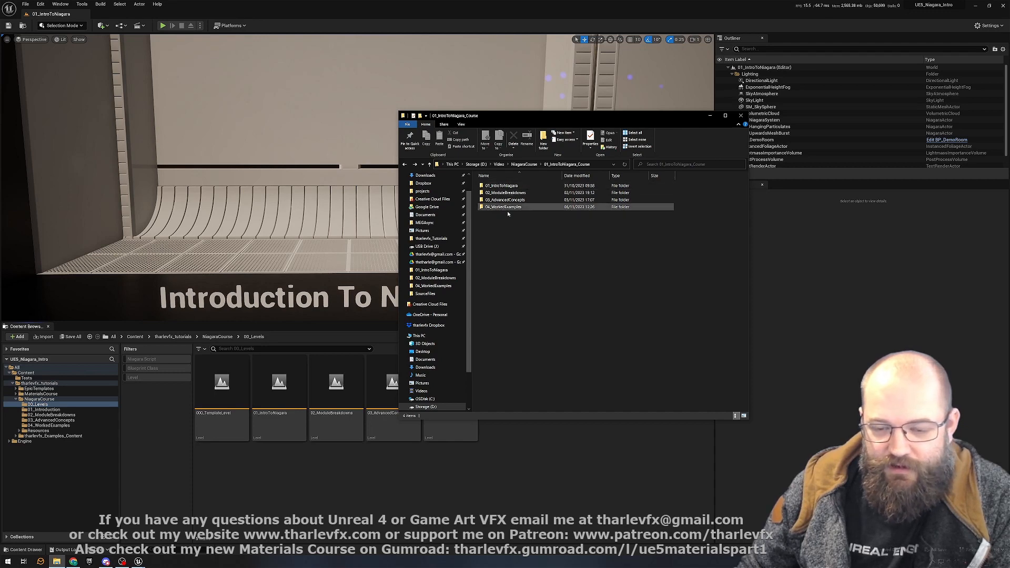
# Browse into the 02_ModuleBreakdowns folder and look through its lesson videos
pyautogui.click(591, 282)
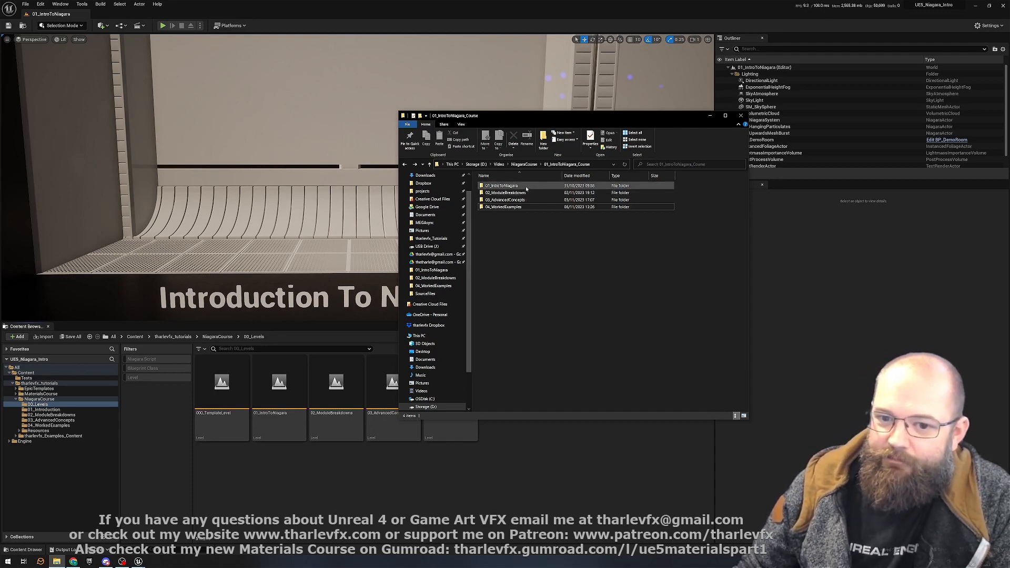
pyautogui.moveTo(503, 185)
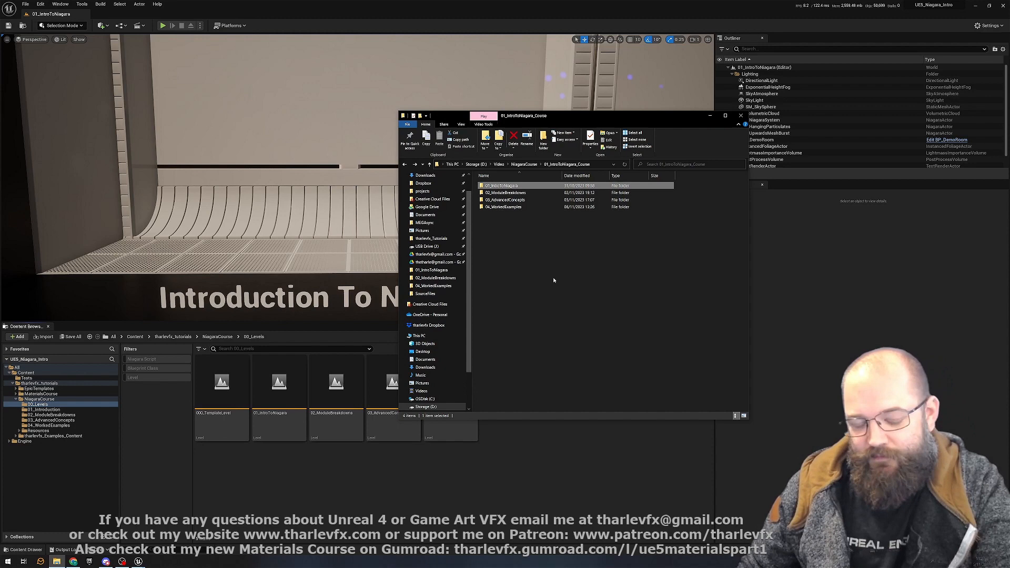
pyautogui.moveTo(609, 306)
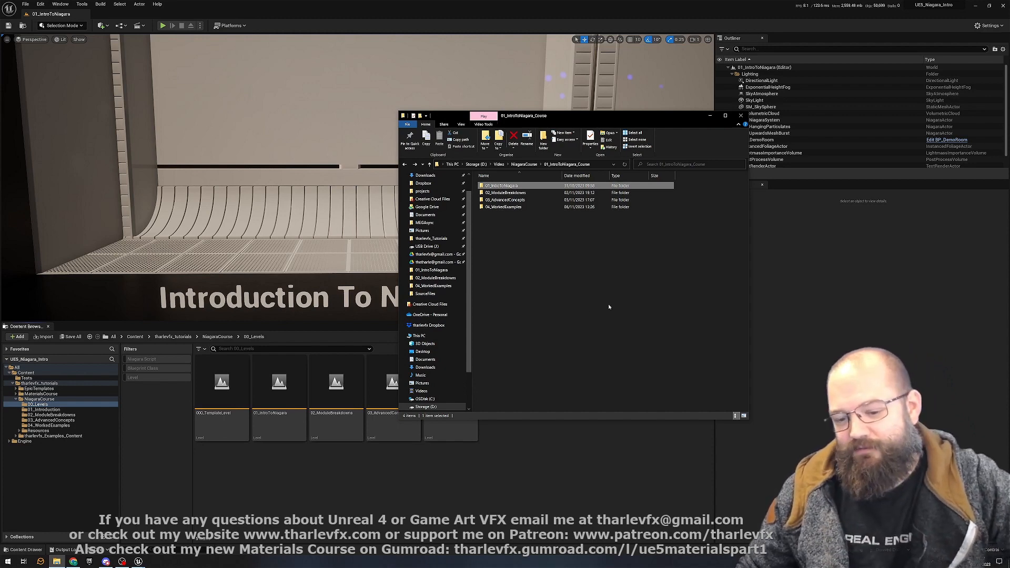
pyautogui.moveTo(598, 309)
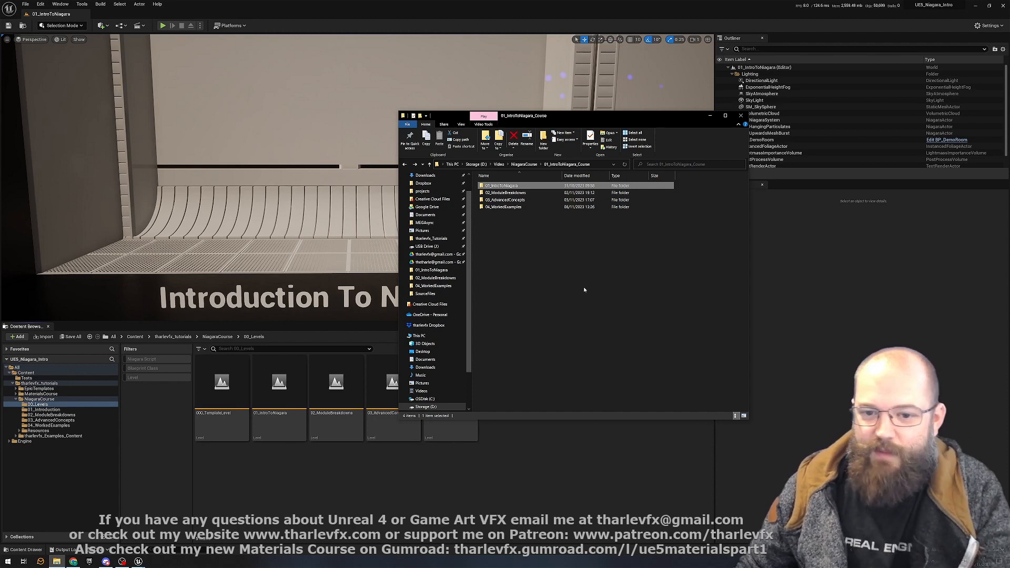
pyautogui.click(509, 193)
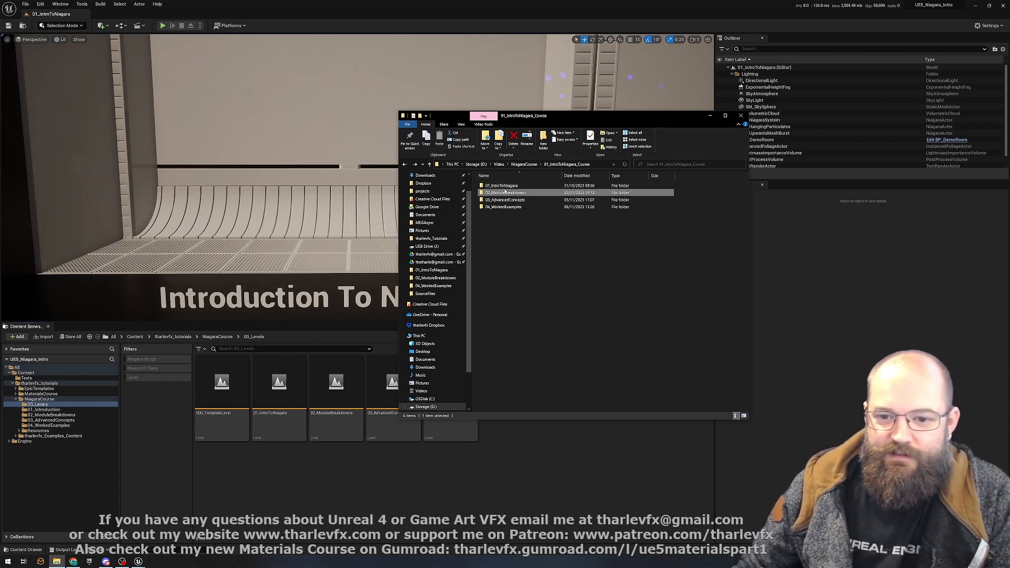
pyautogui.doubleClick(505, 192)
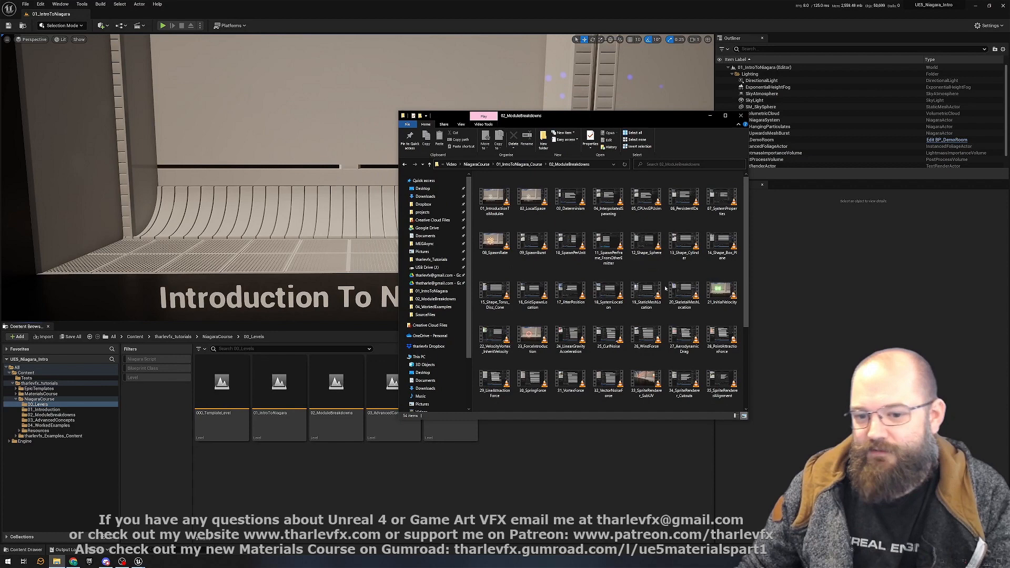
pyautogui.click(646, 290)
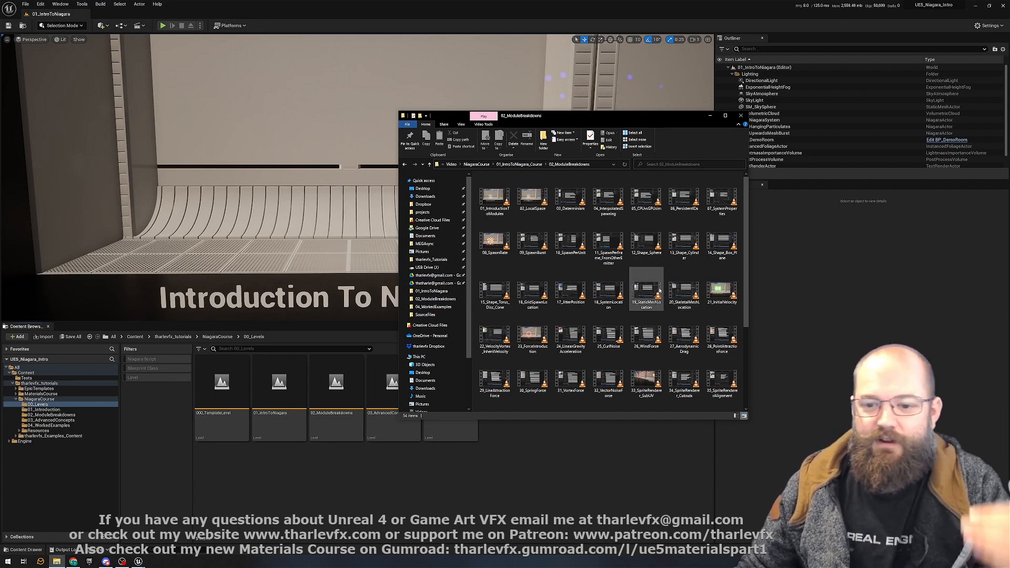
pyautogui.moveTo(646, 286)
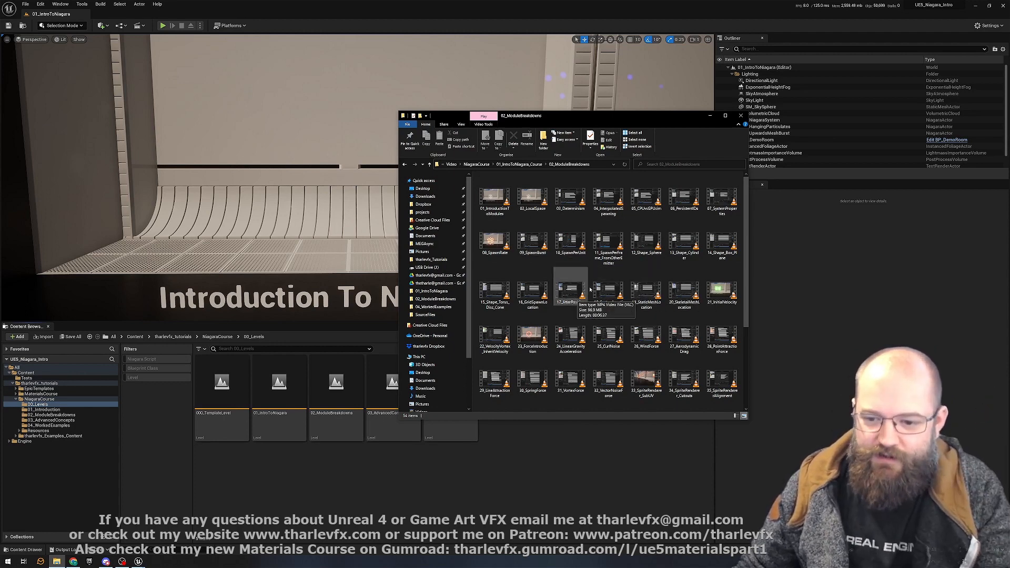
pyautogui.scroll(-3)
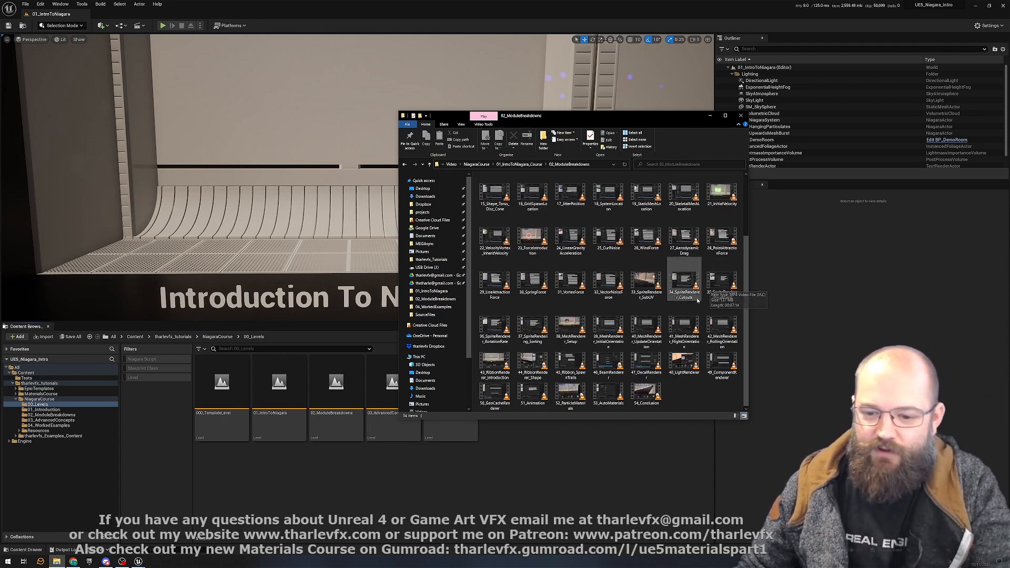
pyautogui.moveTo(676, 331)
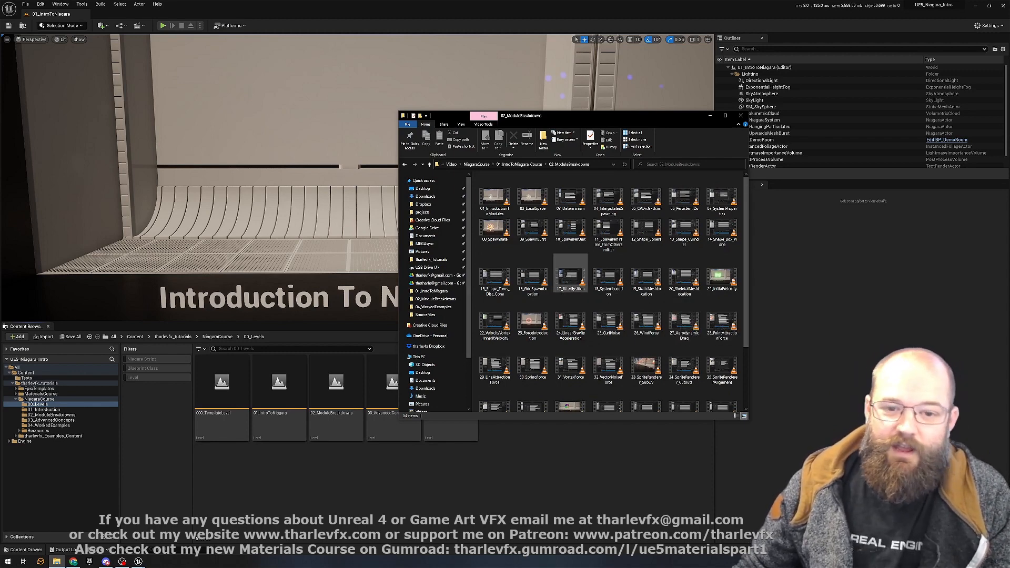
pyautogui.moveTo(571, 276)
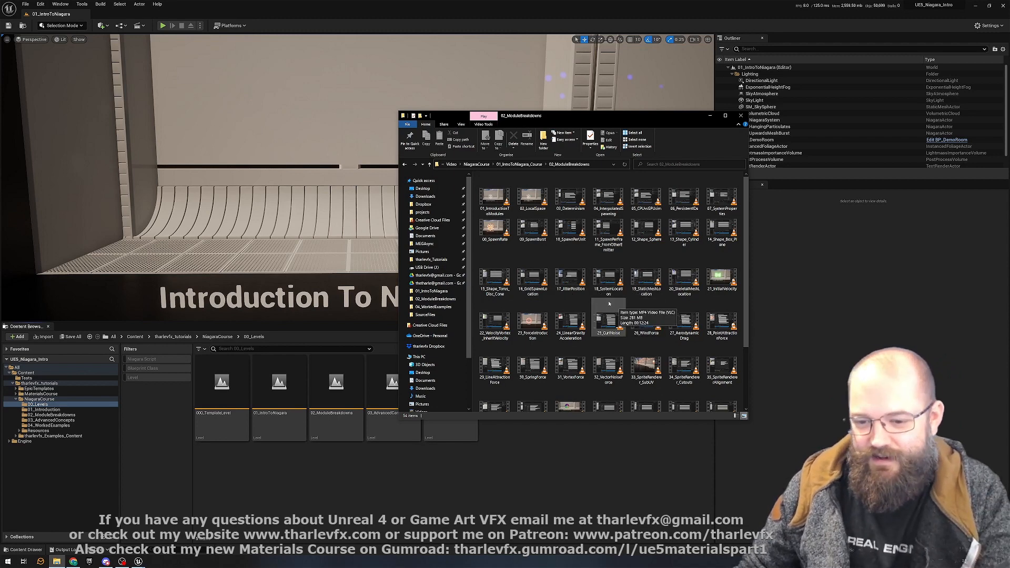
pyautogui.moveTo(617, 315)
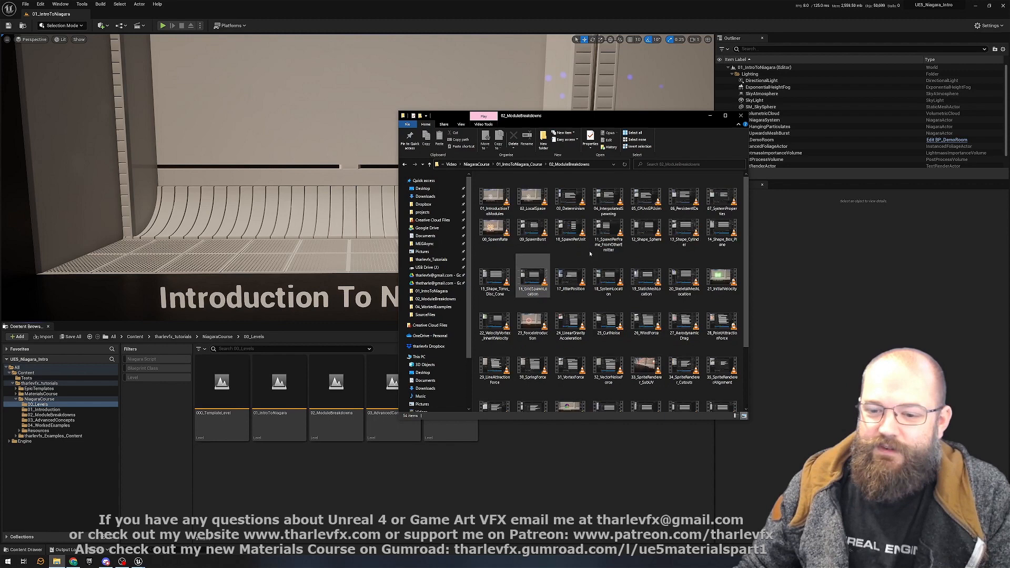
# Return to the course folder and go into 03_AdvancedConcepts to show its 17 lesson videos
pyautogui.click(404, 164)
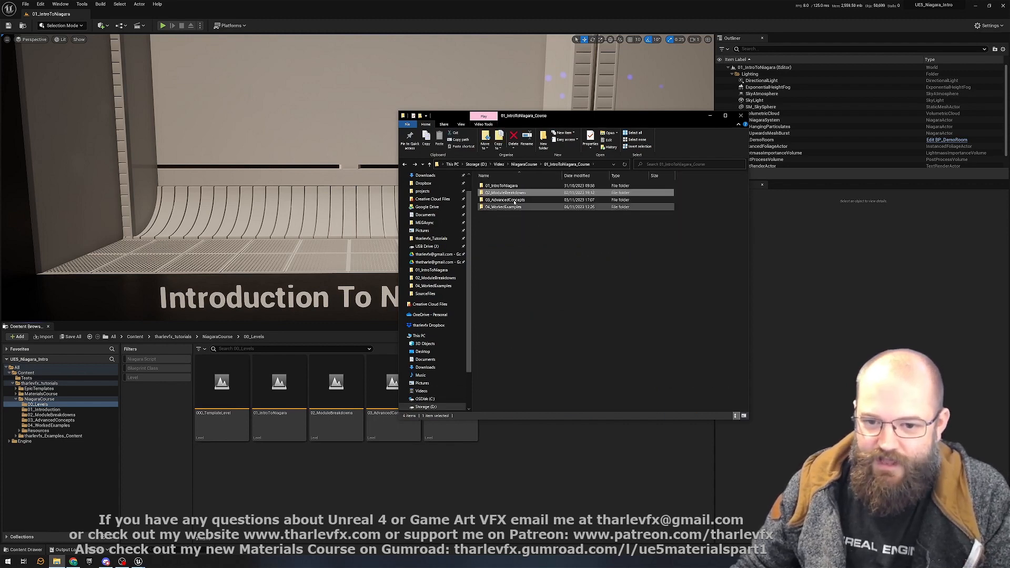
pyautogui.doubleClick(502, 200)
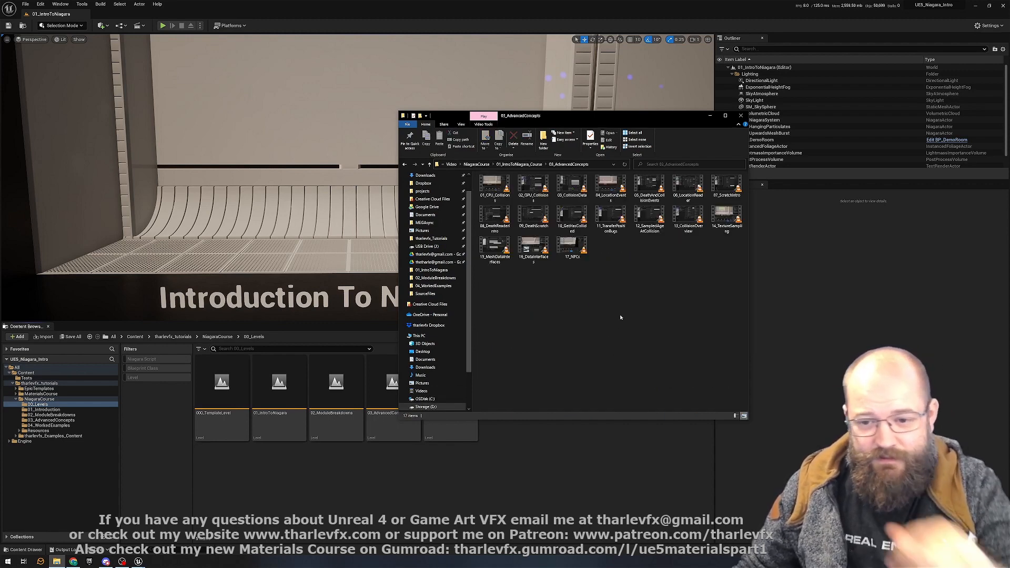
pyautogui.click(689, 188)
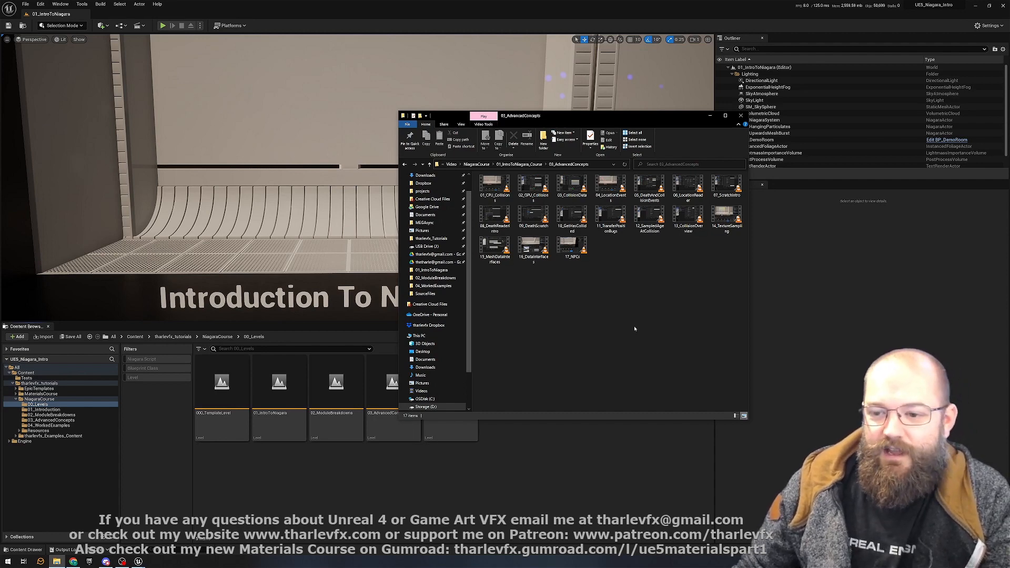
pyautogui.moveTo(638, 313)
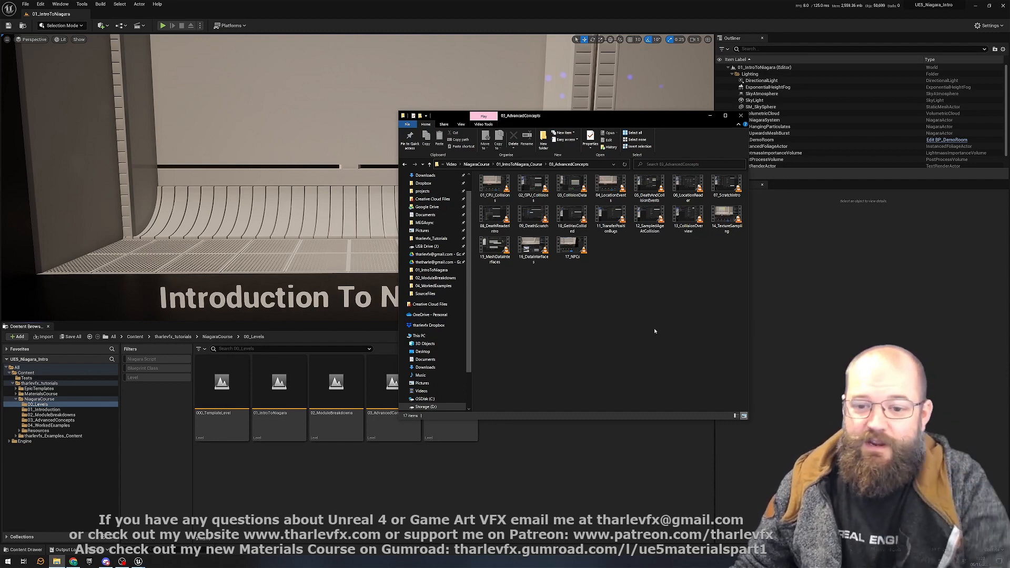
pyautogui.moveTo(653, 329)
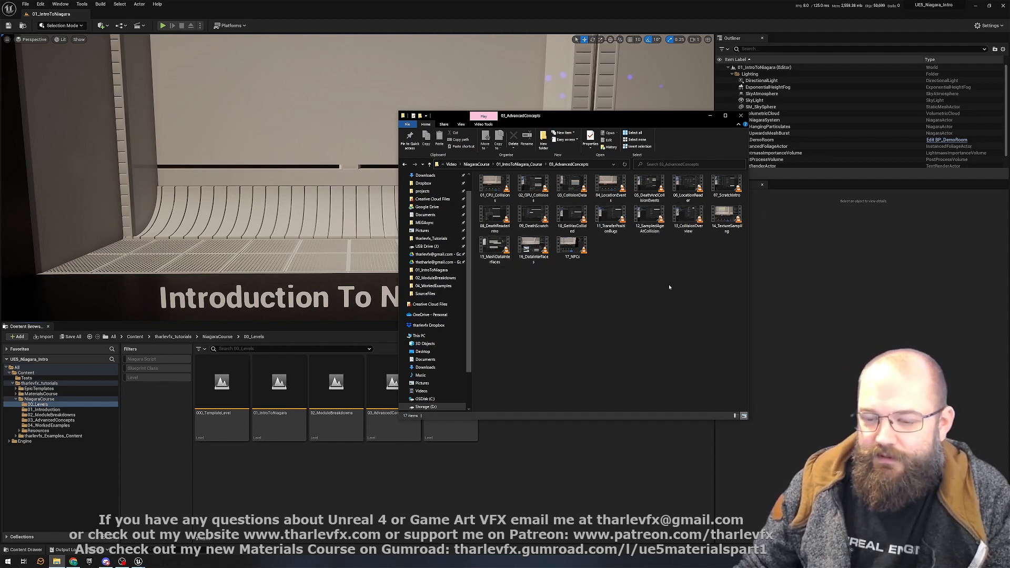
pyautogui.moveTo(661, 306)
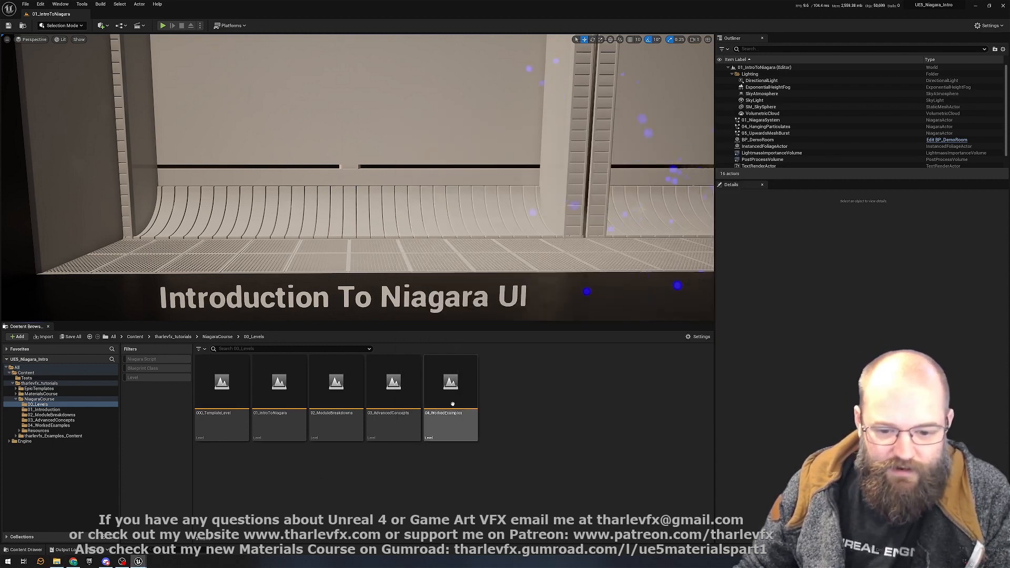
# Load the 04_WorkedExamples level from the 00_Levels folder
pyautogui.doubleClick(451, 381)
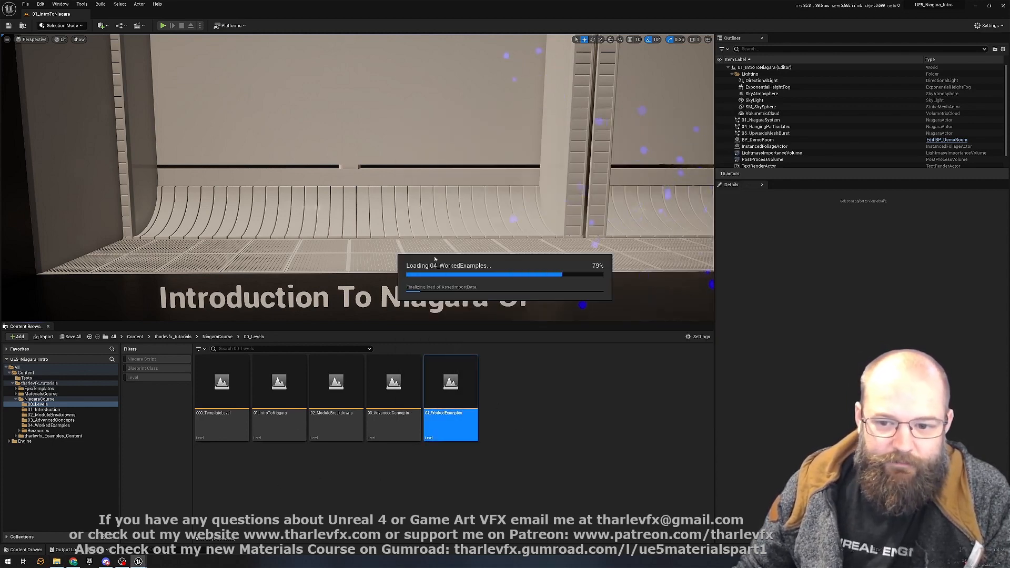